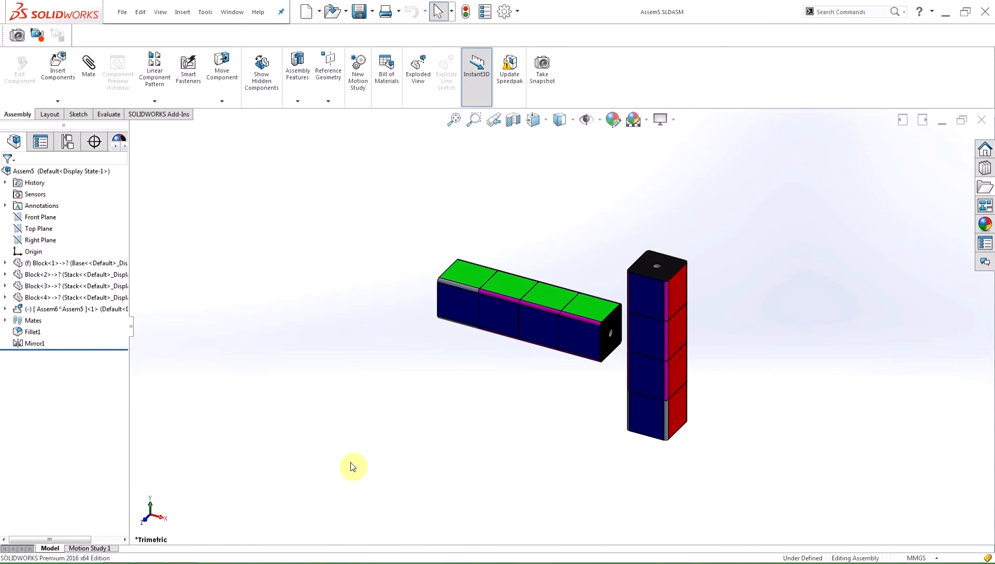
pyautogui.moveTo(323, 424)
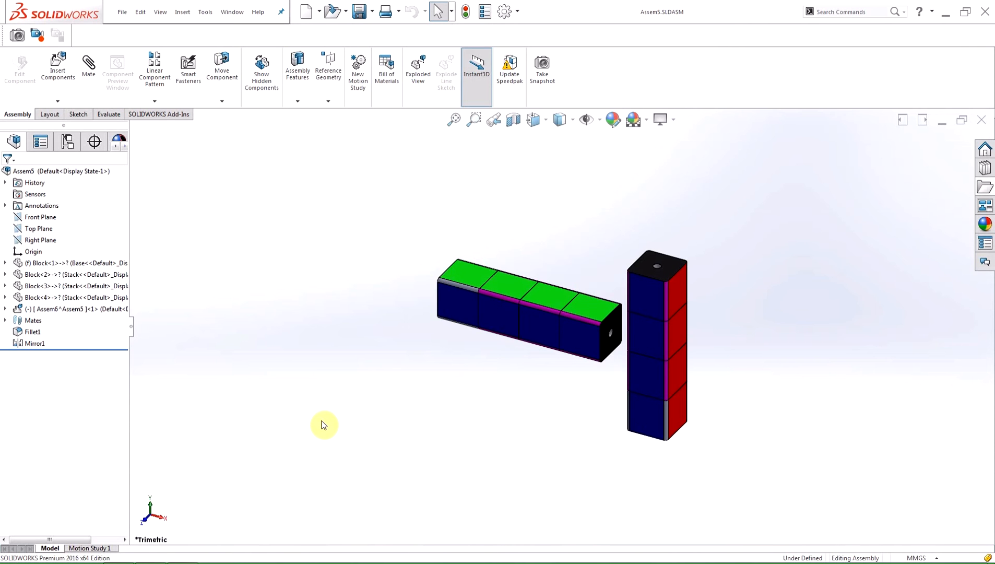
pyautogui.moveTo(311, 420)
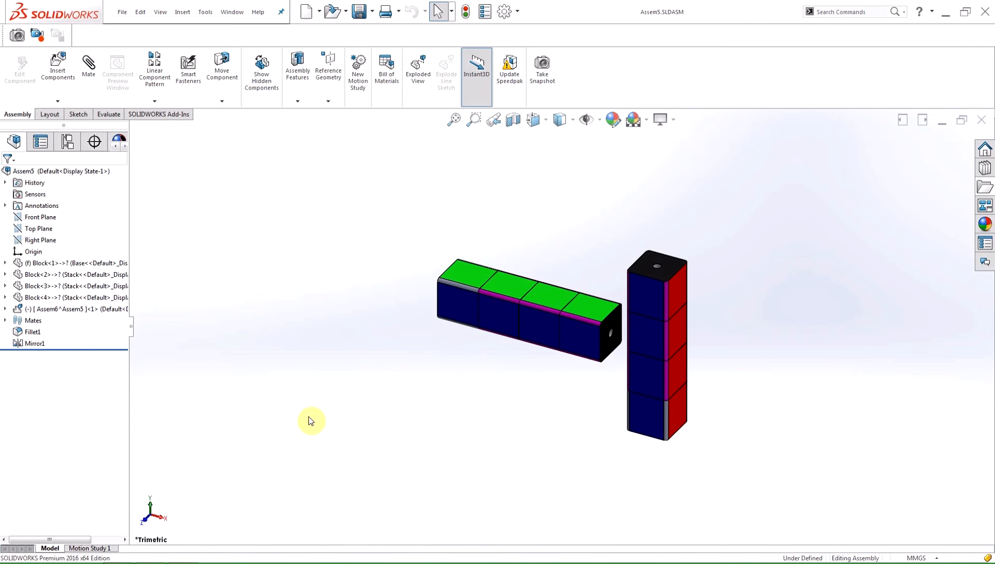
pyautogui.moveTo(230, 330)
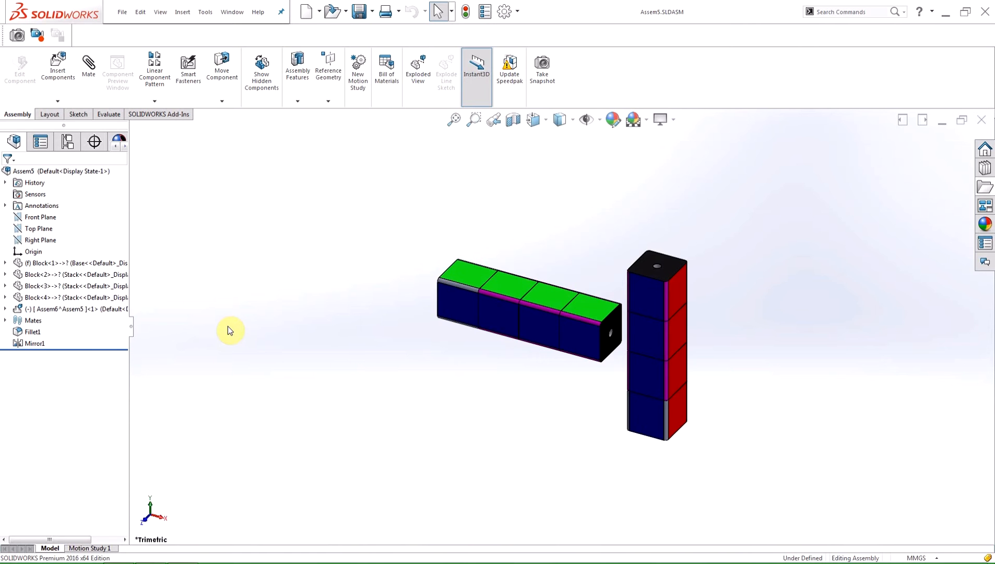
pyautogui.moveTo(145, 301)
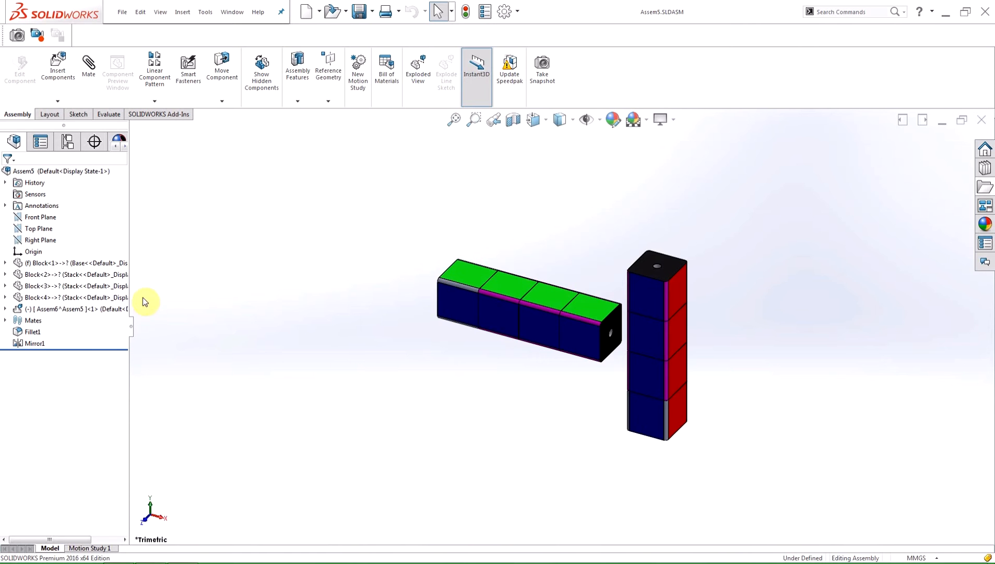
# Step: Reorder the design tree so the Assem6^Assem5 subassembly sits above Block<4>
pyautogui.click(64, 296)
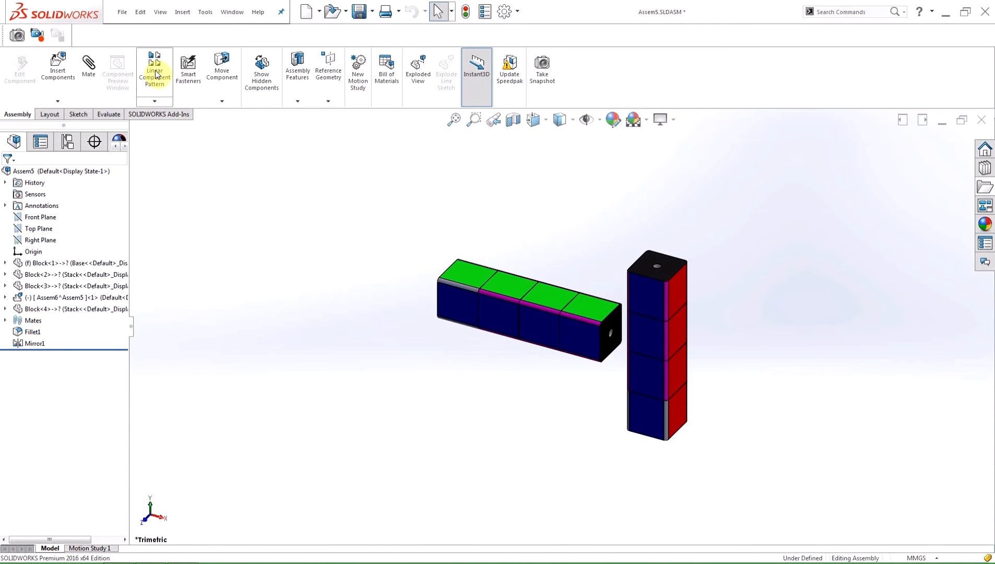
# Step: Linear-pattern Assem6 along a bar edge: 3 synchronized instances spaced 6 mm apart
pyautogui.click(154, 67)
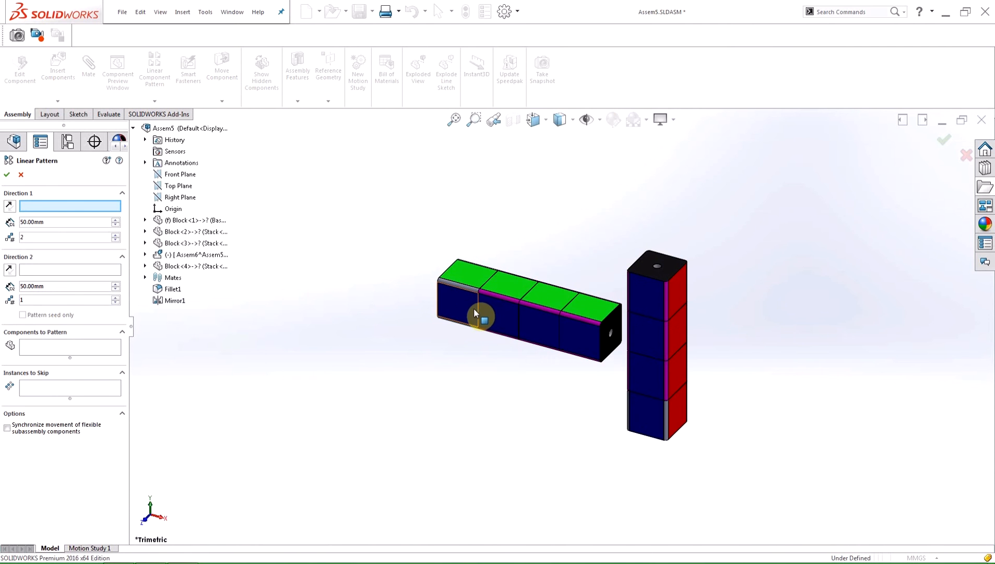
pyautogui.click(479, 312)
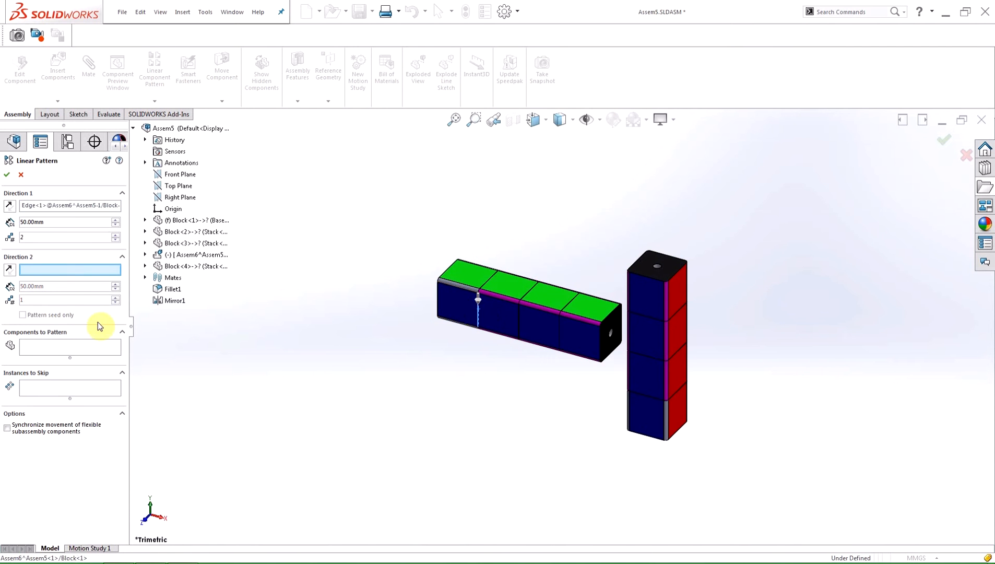
pyautogui.click(203, 254)
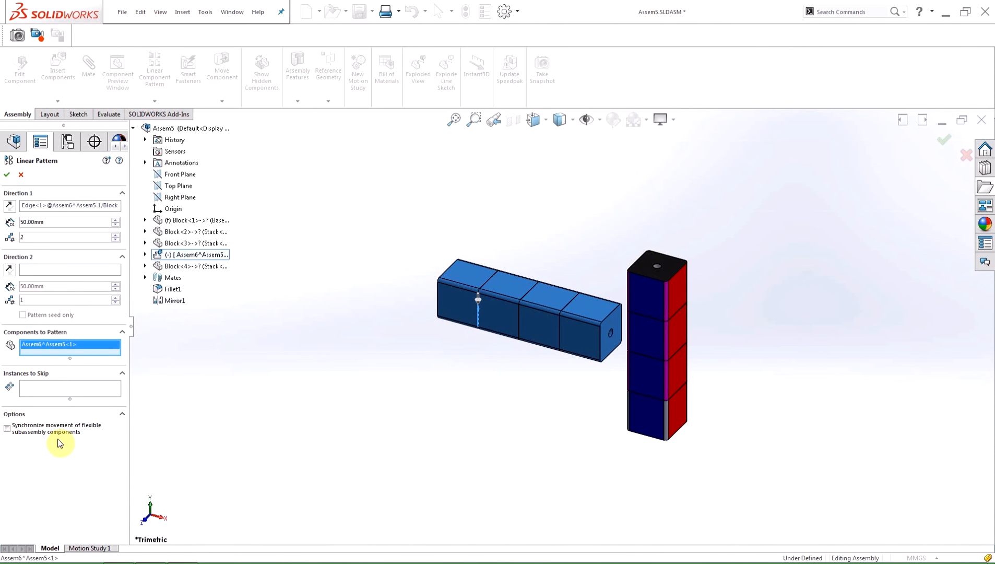
pyautogui.moveTo(66, 449)
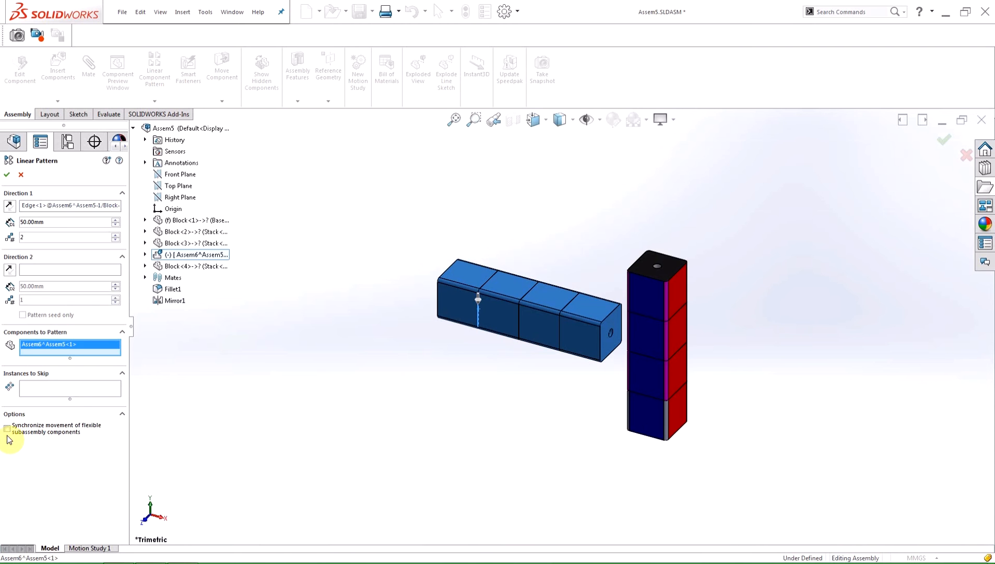
pyautogui.click(6, 429)
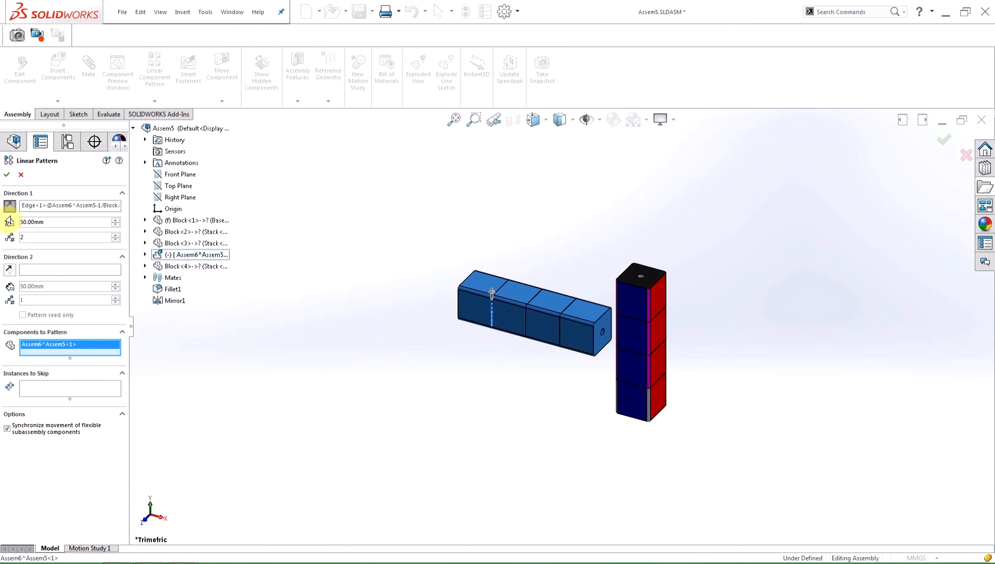
pyautogui.tripleClick(60, 221)
pyautogui.write('6')
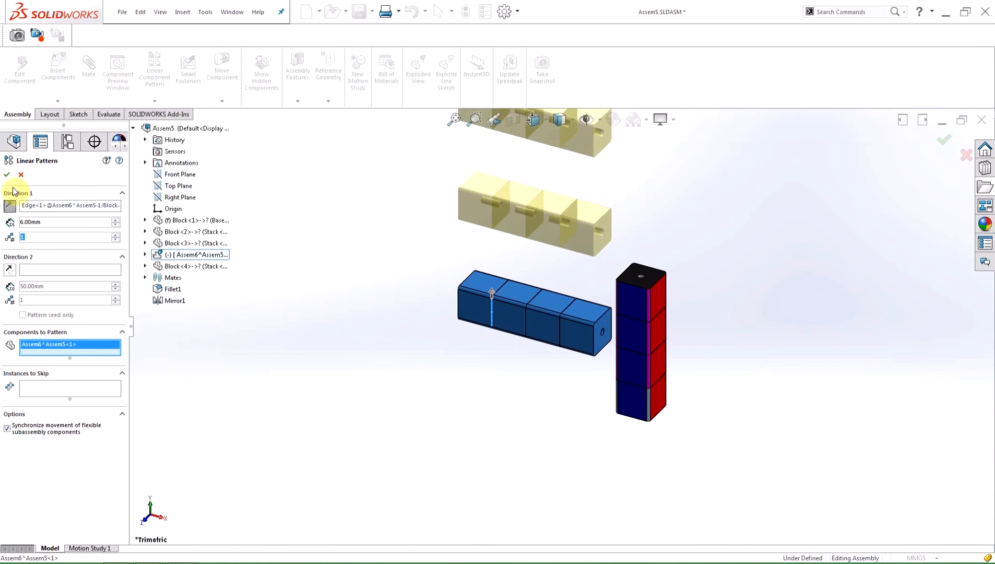
pyautogui.click(6, 174)
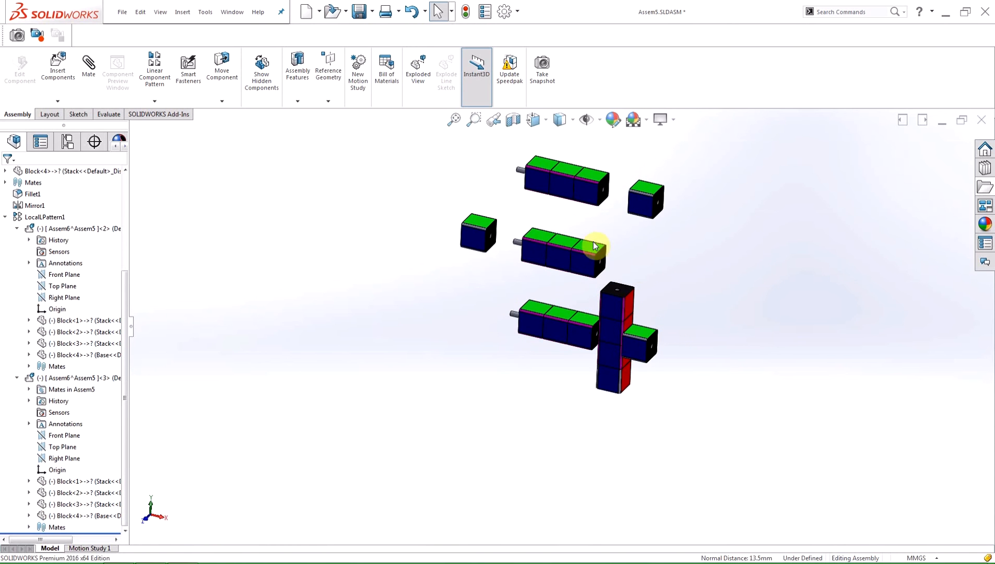
# Step: Select LocalLPattern1 in the tree and double-click it to update and collapse it
pyautogui.click(45, 216)
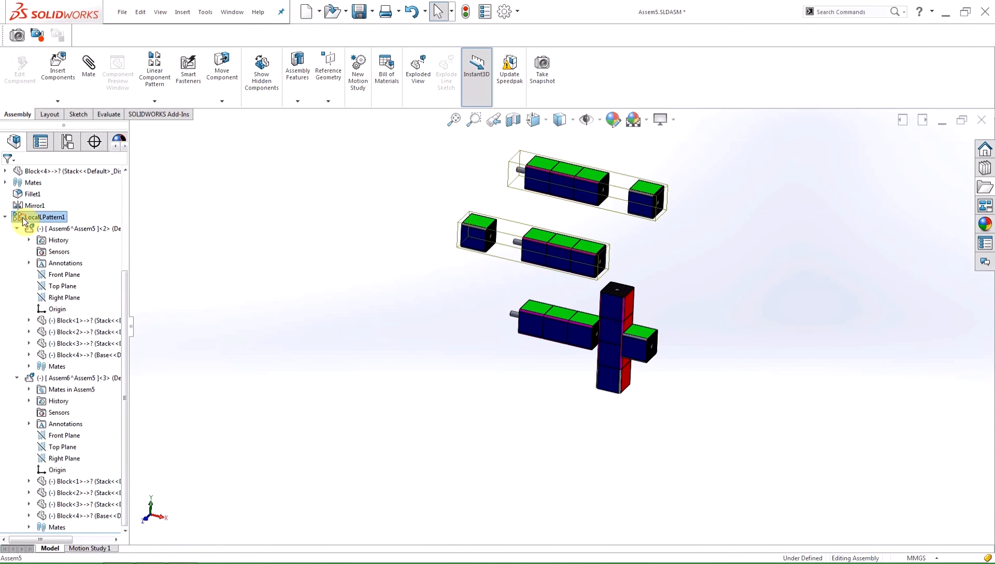
pyautogui.doubleClick(46, 216)
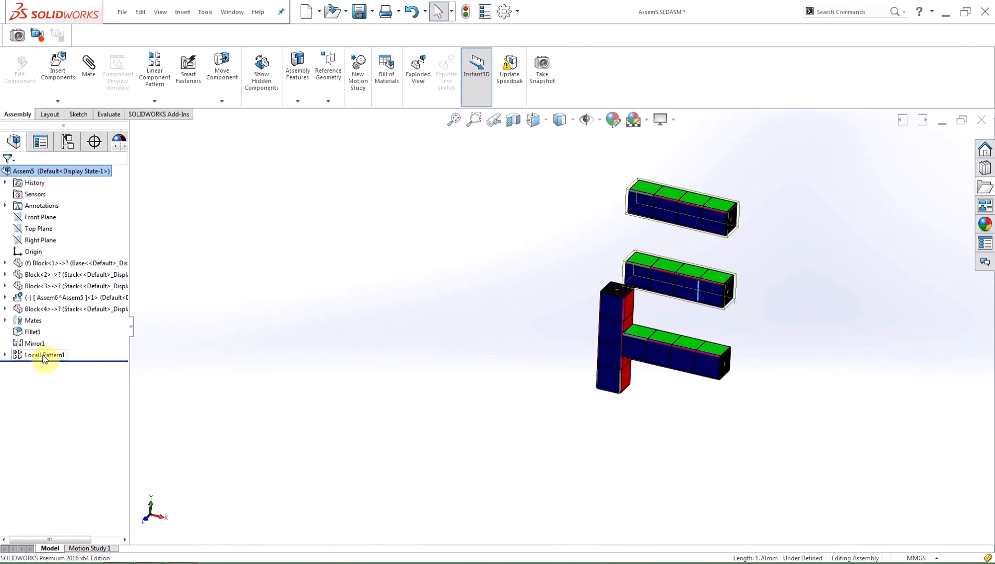
# Step: Form new subassembly Assem1 from the pattern, then expand it to inspect LocalLPattern1
pyautogui.rightClick(42, 354)
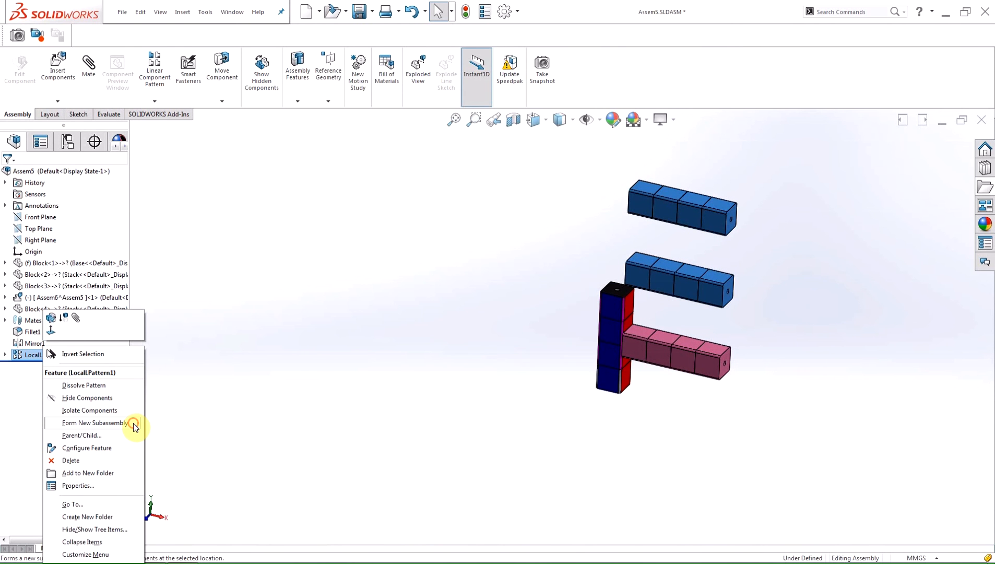
pyautogui.click(92, 422)
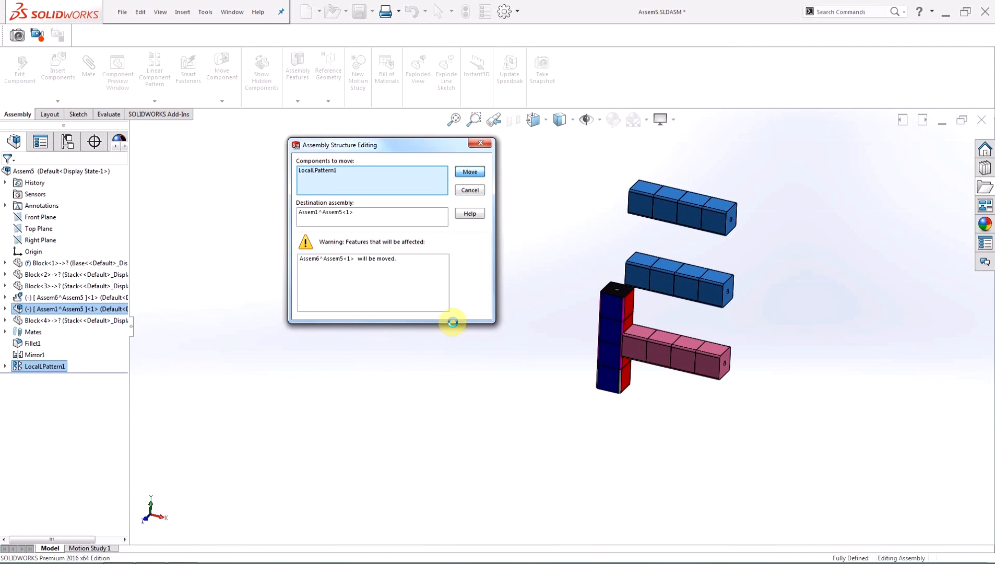
pyautogui.click(468, 173)
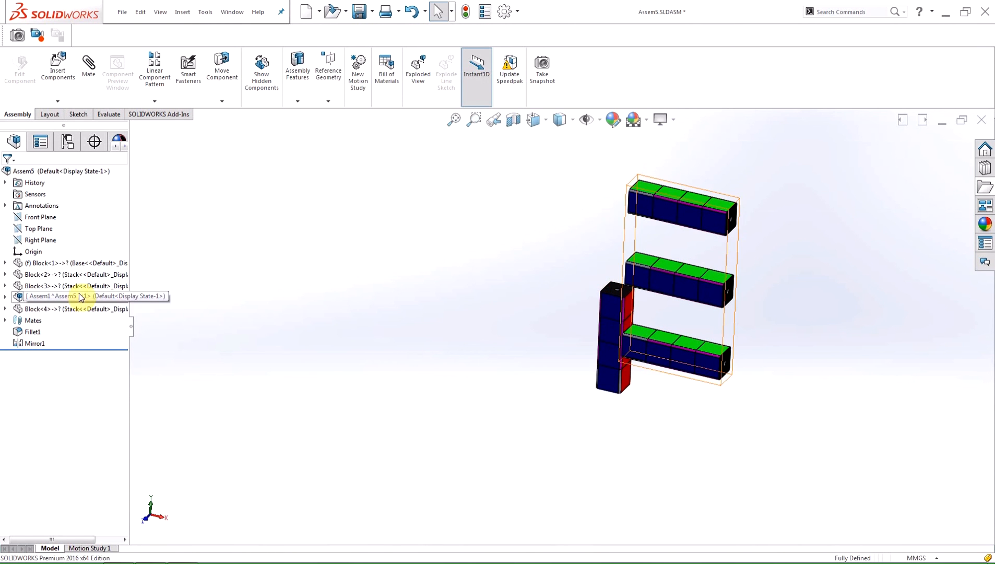
pyautogui.click(32, 343)
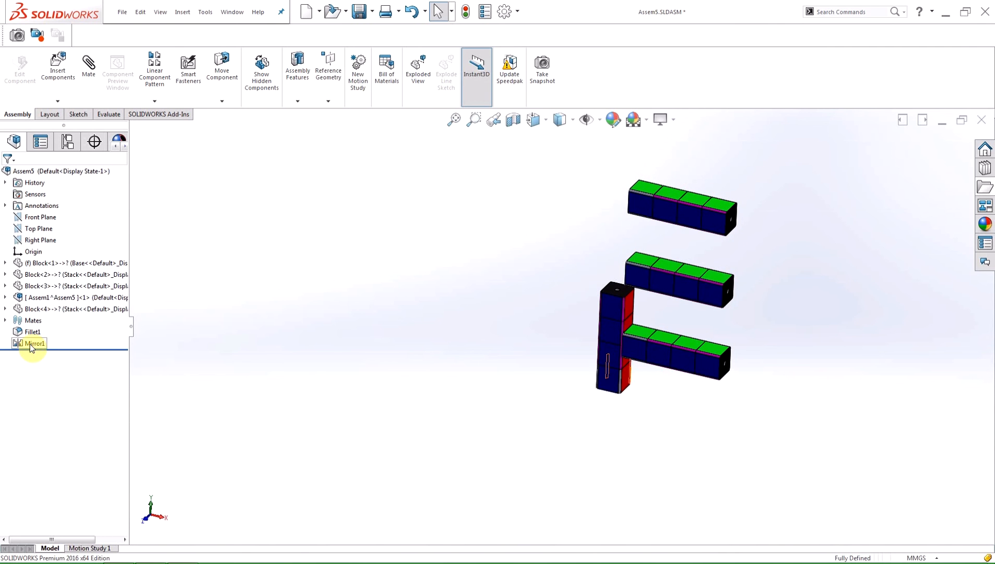
pyautogui.click(6, 297)
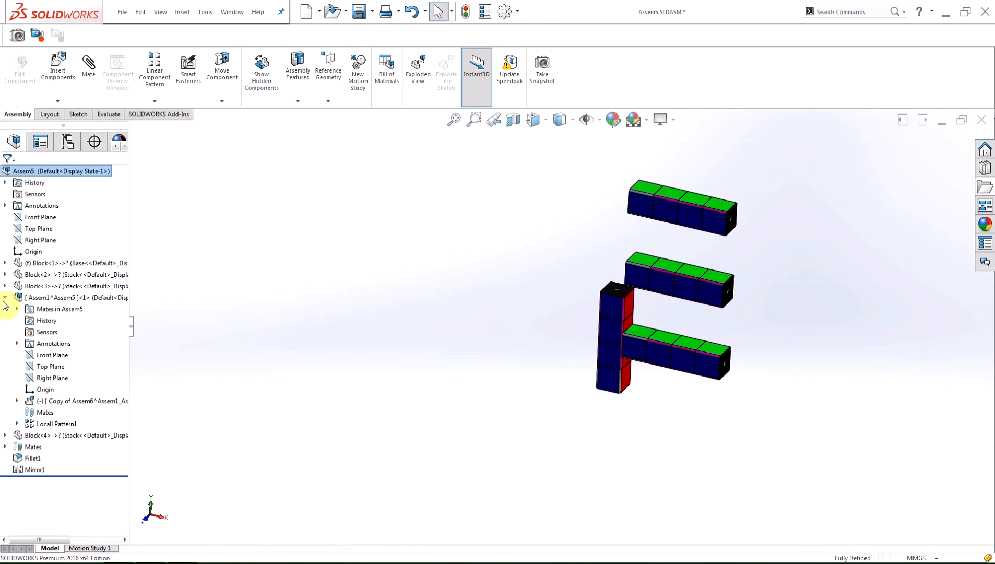
pyautogui.click(57, 423)
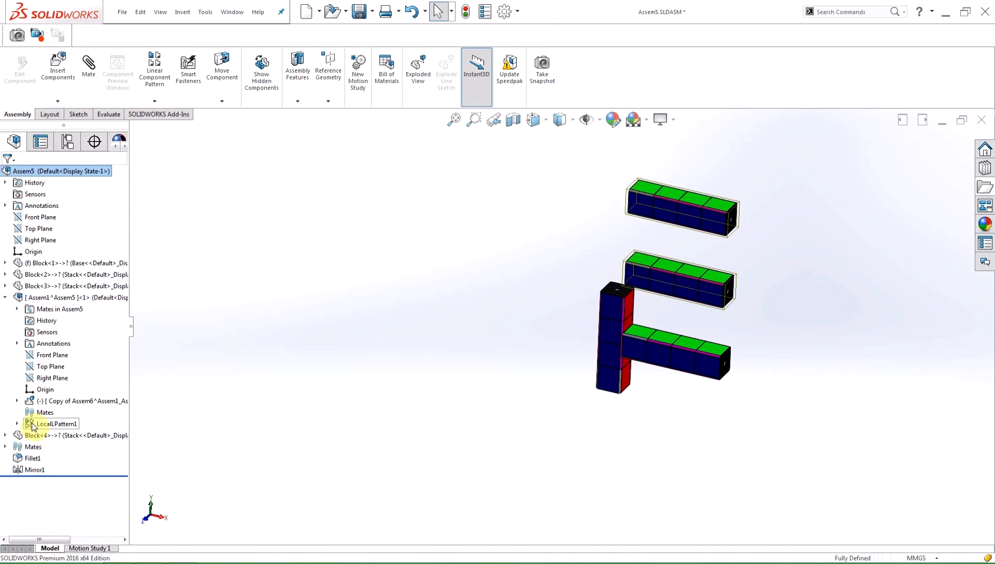
pyautogui.moveTo(56, 424)
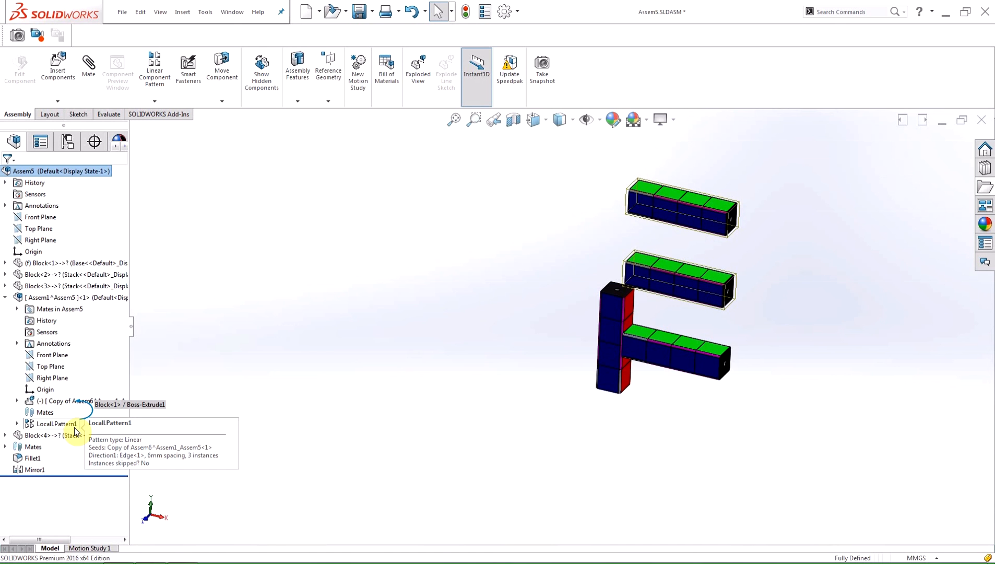
pyautogui.moveTo(175, 423)
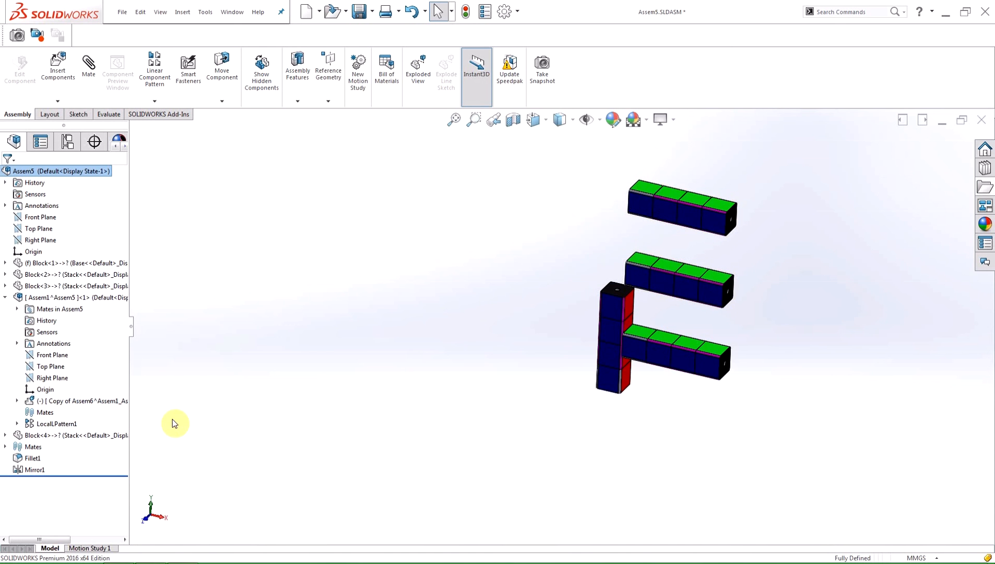
pyautogui.moveTo(194, 421)
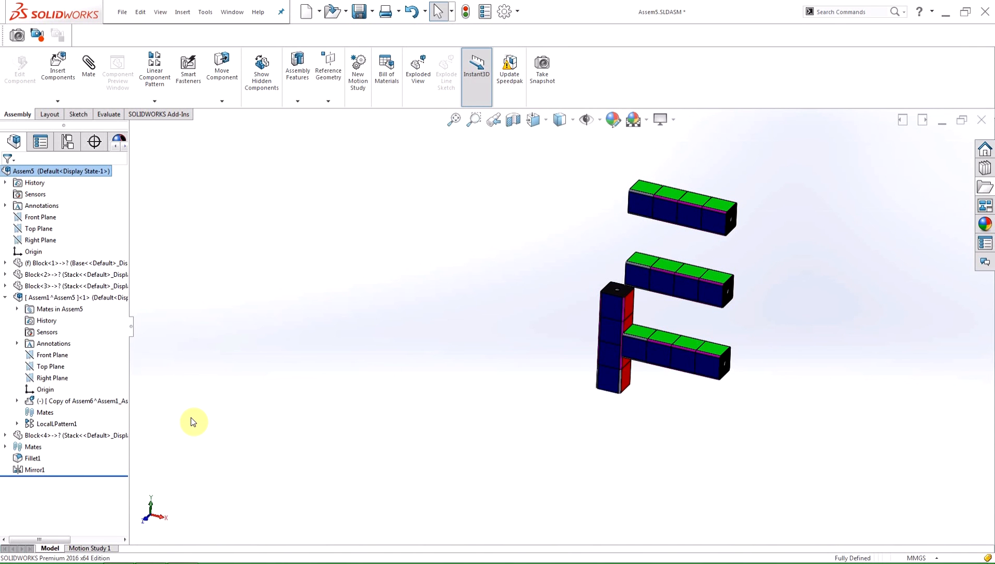
pyautogui.moveTo(671, 283)
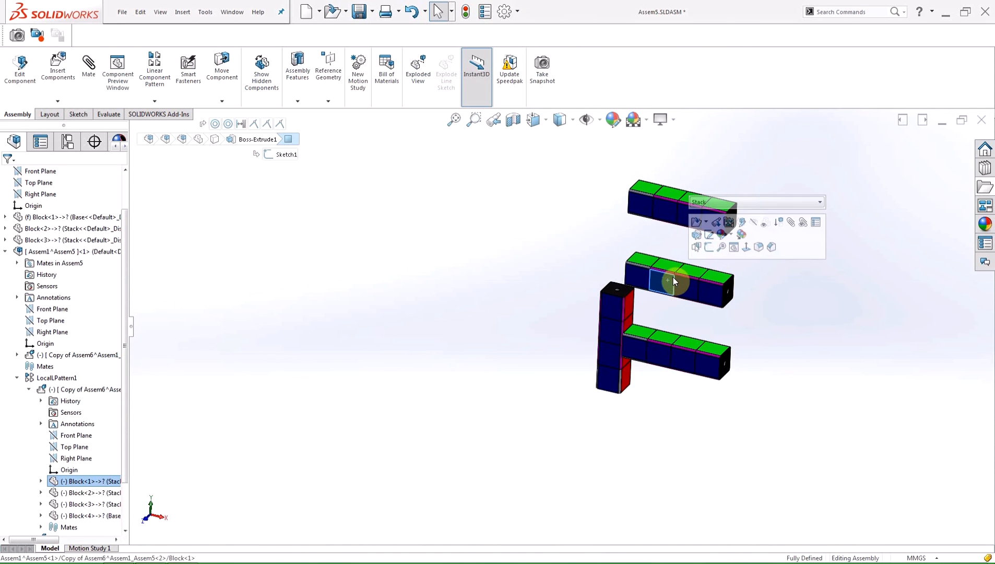
pyautogui.moveTo(706, 228)
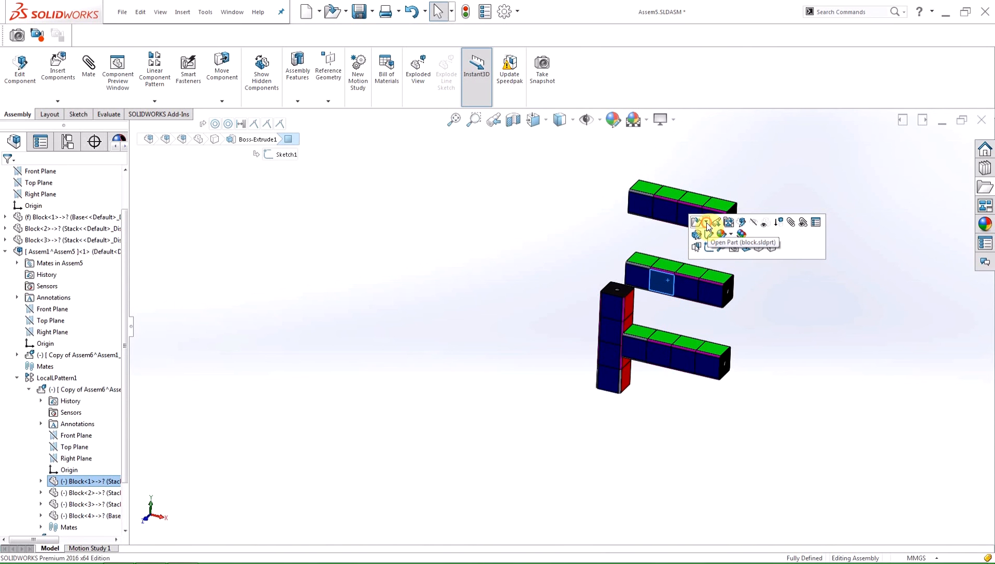
# Step: From a clicked block, choose Assem1^Assem5.sldasm in the Select Other hierarchy dropdown
pyautogui.click(715, 223)
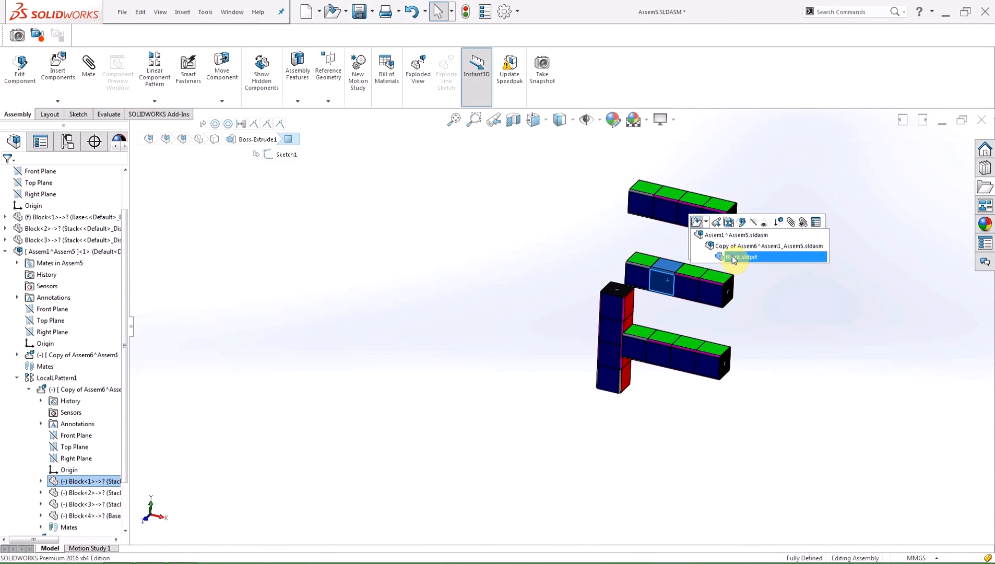
pyautogui.click(735, 235)
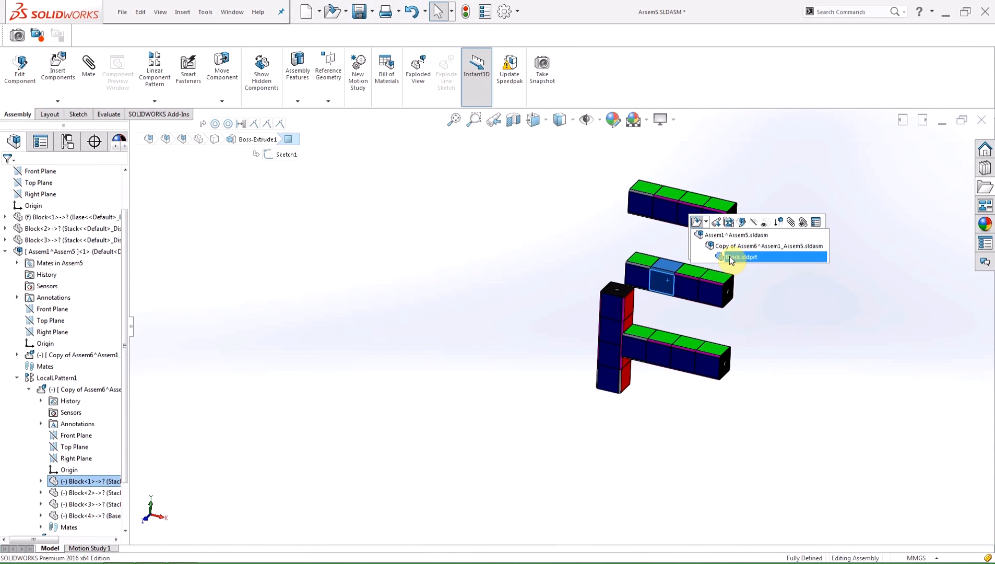
pyautogui.click(736, 235)
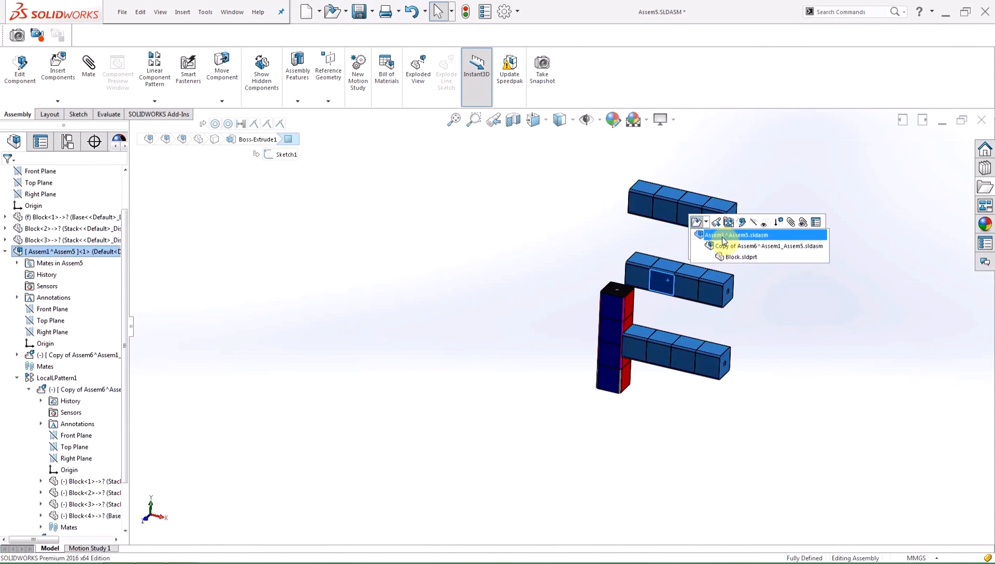
pyautogui.click(736, 235)
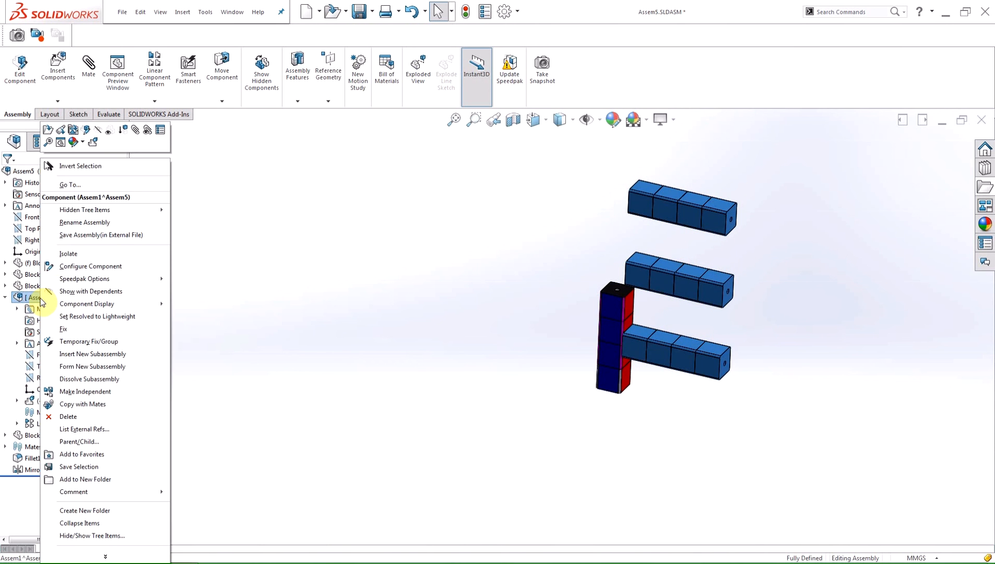
pyautogui.click(100, 235)
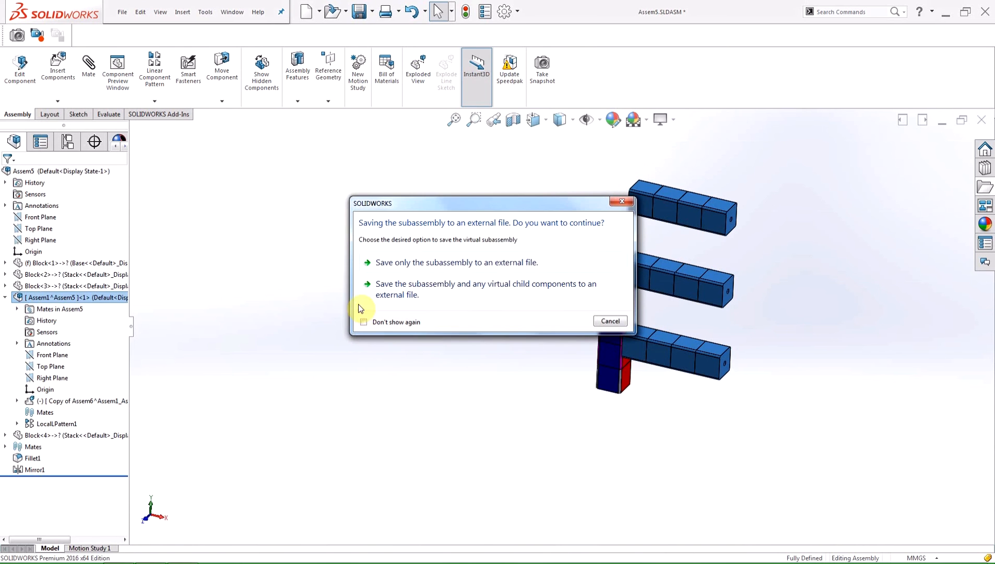
pyautogui.moveTo(493, 308)
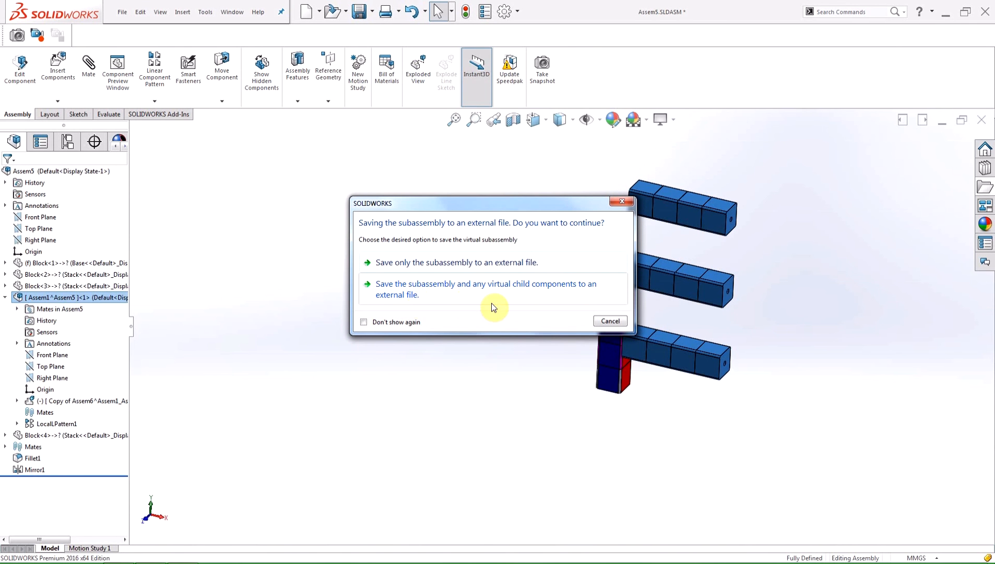
pyautogui.moveTo(517, 304)
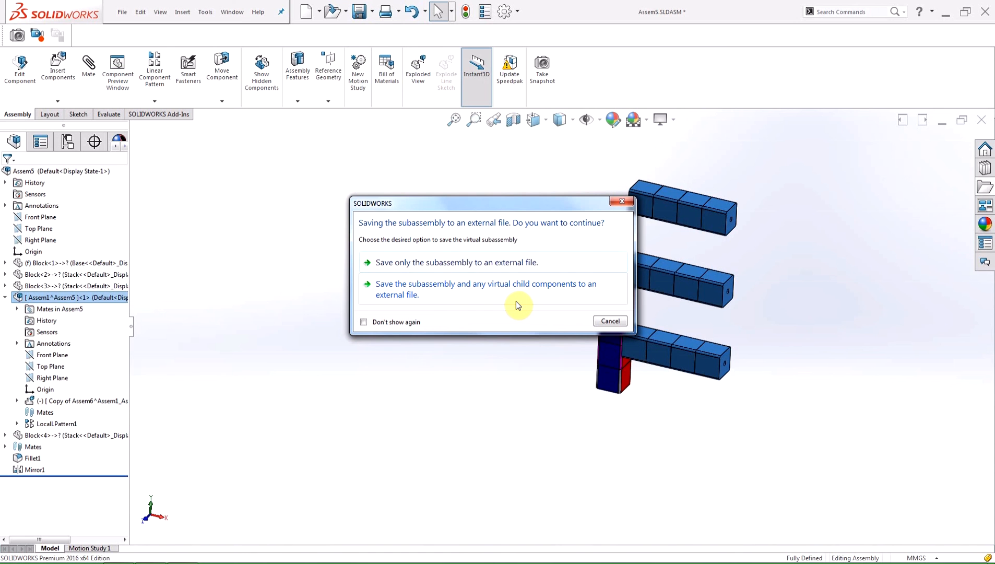
pyautogui.moveTo(541, 362)
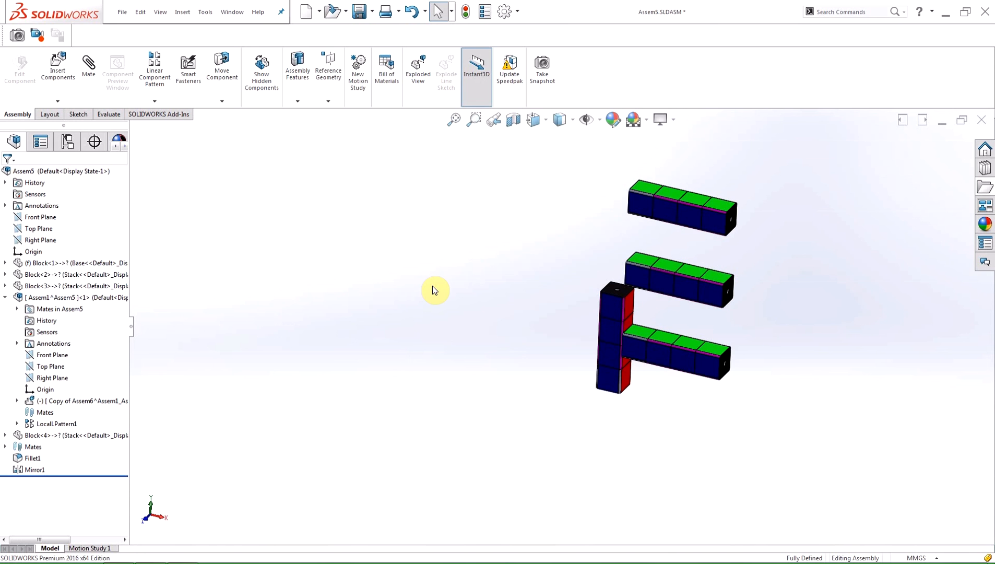
pyautogui.moveTo(401, 308)
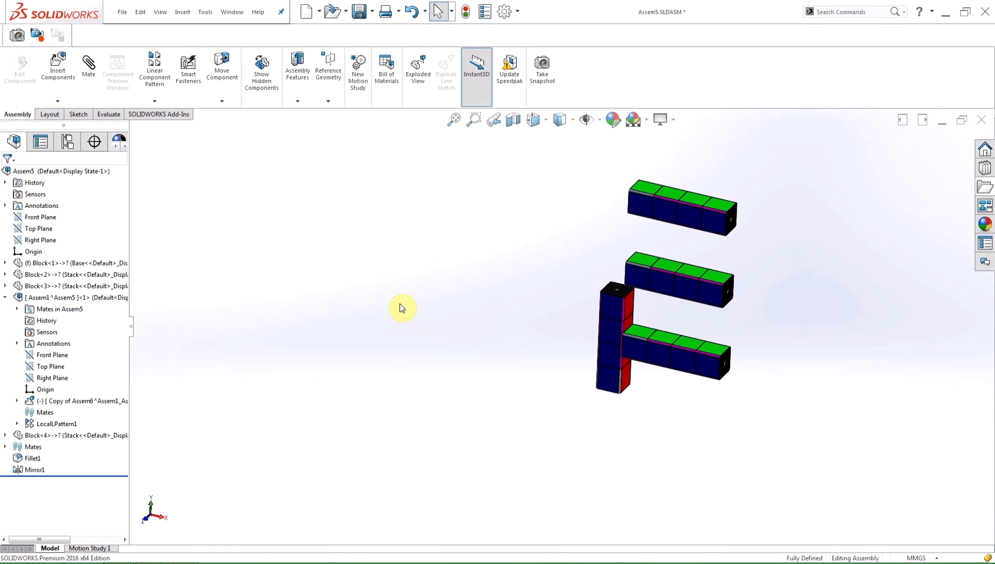
pyautogui.moveTo(338, 301)
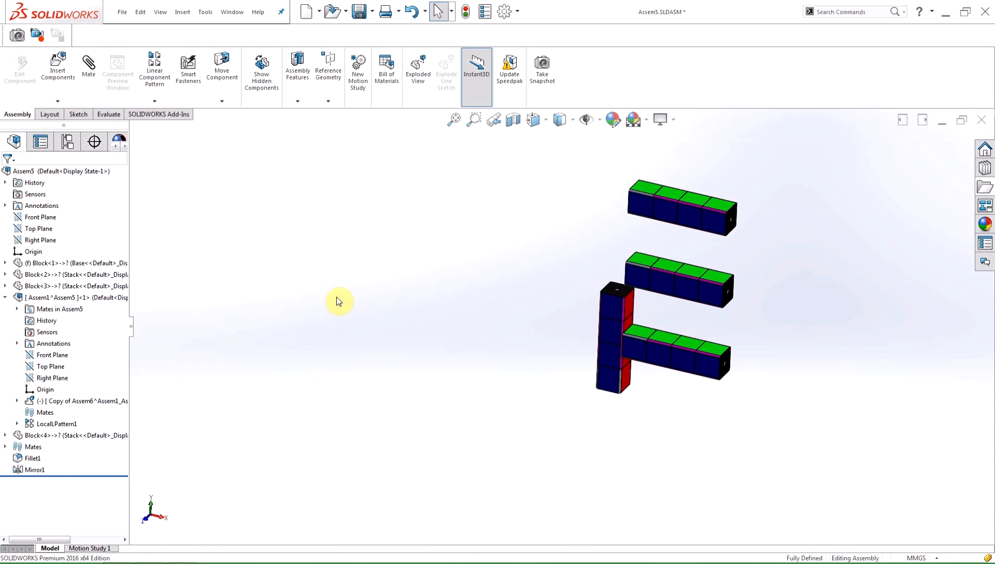
pyautogui.moveTo(291, 292)
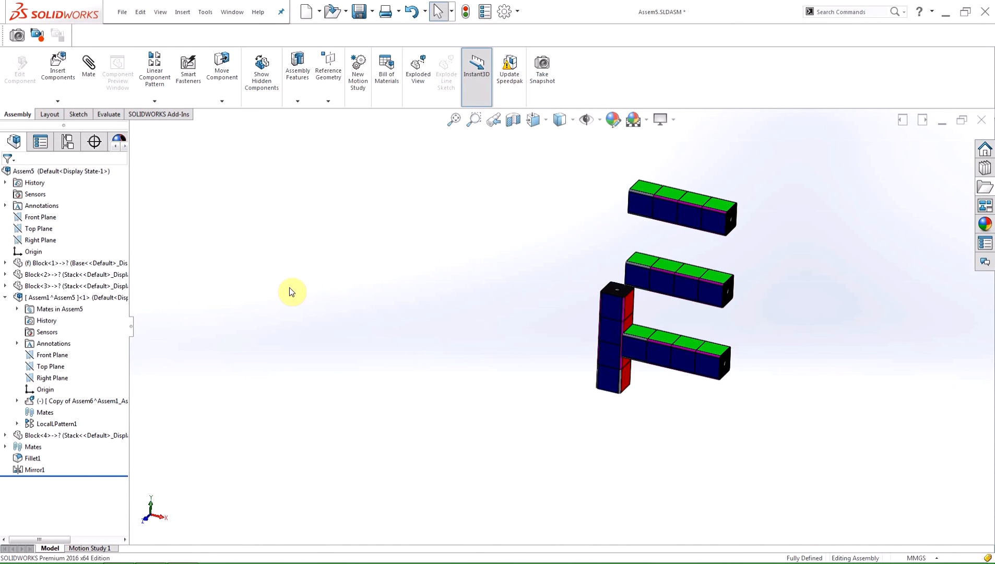
pyautogui.moveTo(196, 290)
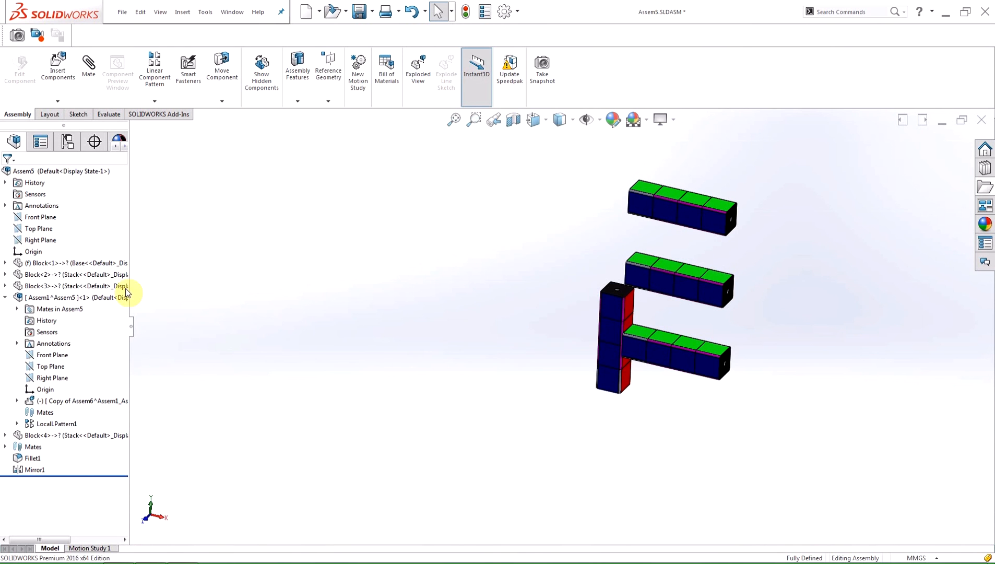
pyautogui.rightClick(64, 285)
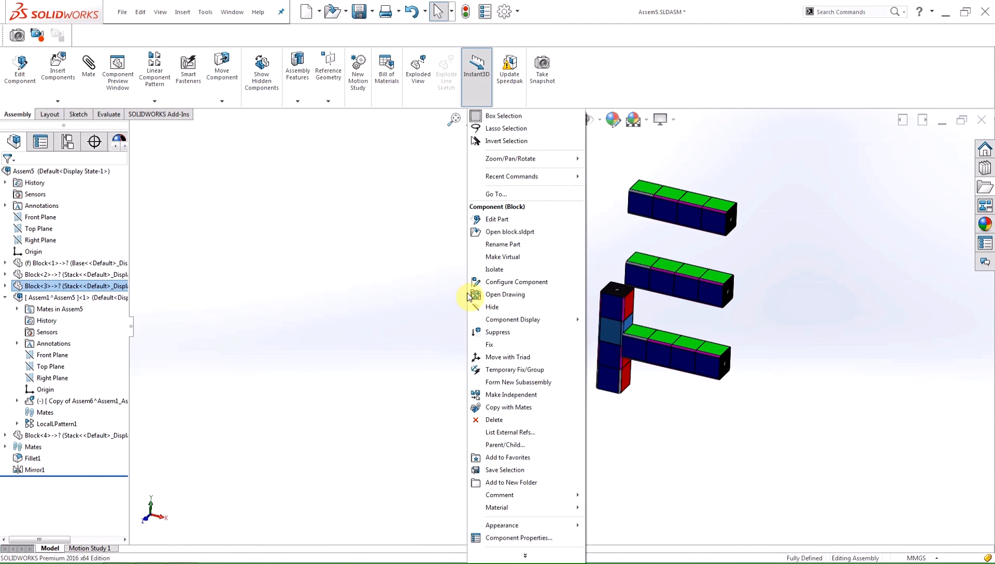
pyautogui.moveTo(514, 369)
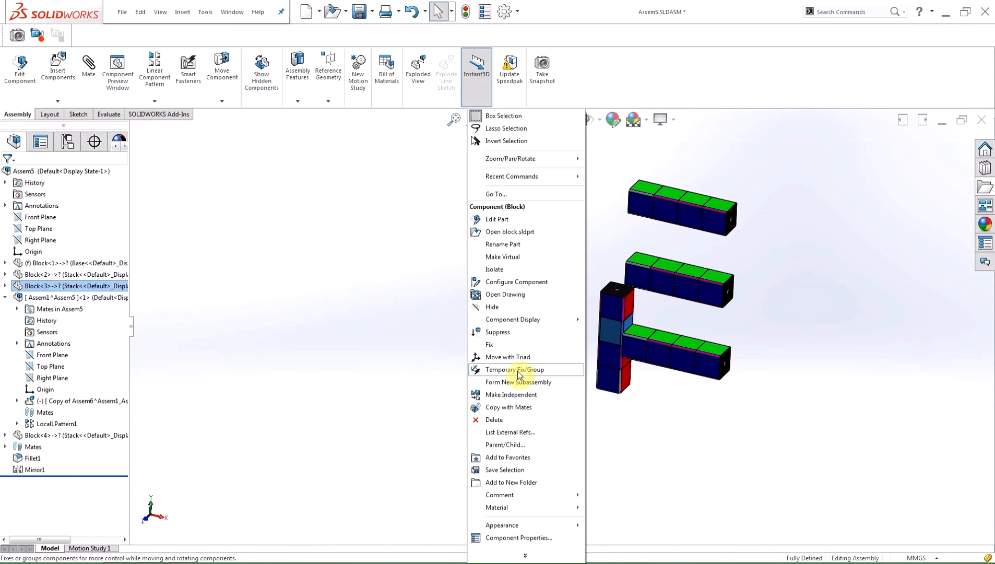
pyautogui.click(514, 370)
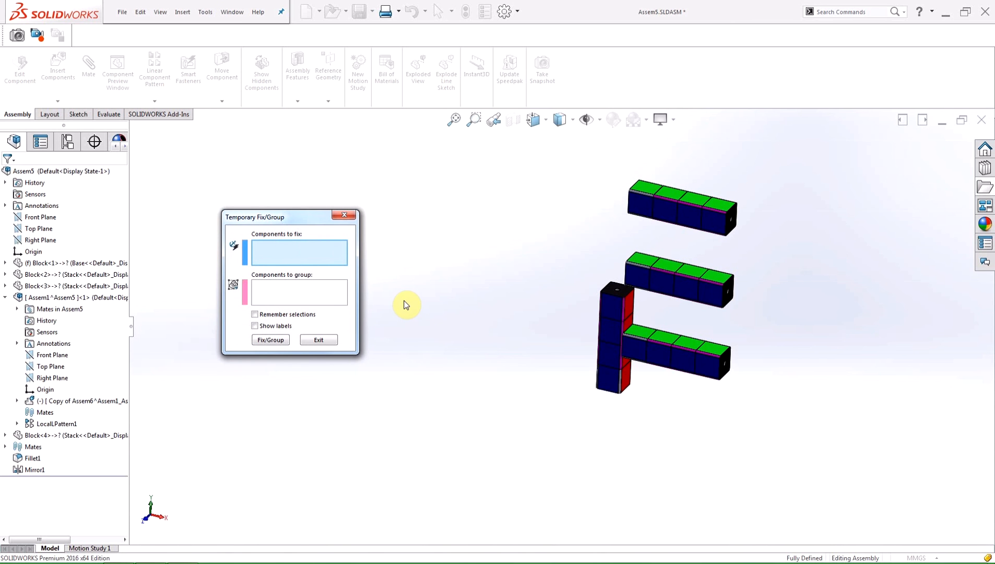
pyautogui.moveTo(256, 217); pyautogui.dragTo(356, 179)
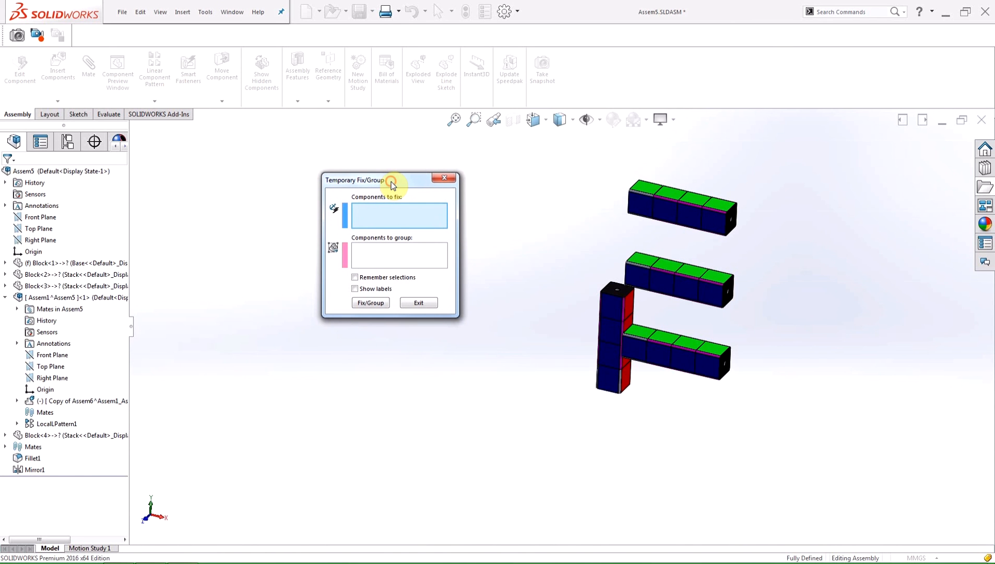
pyautogui.moveTo(338, 198)
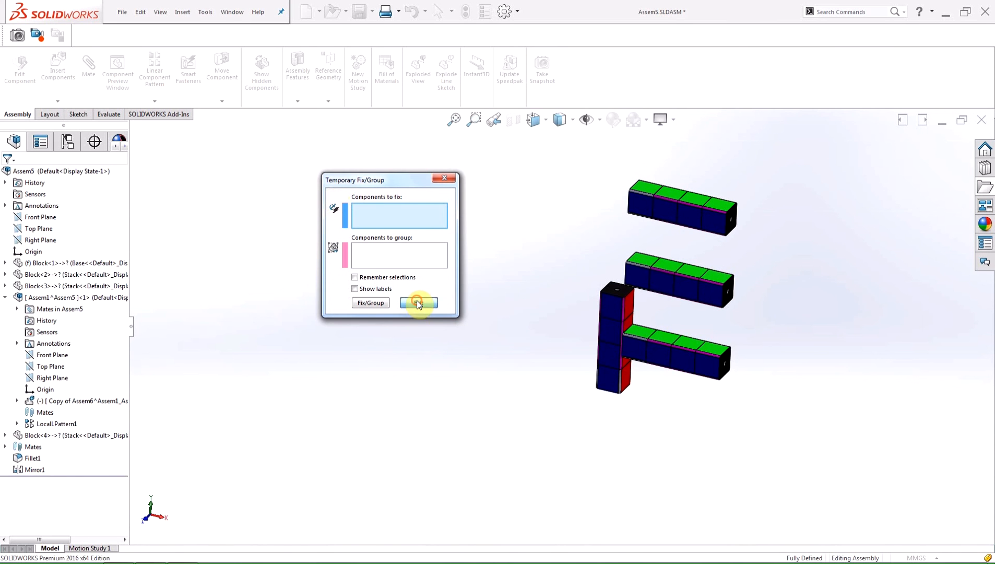
pyautogui.click(418, 302)
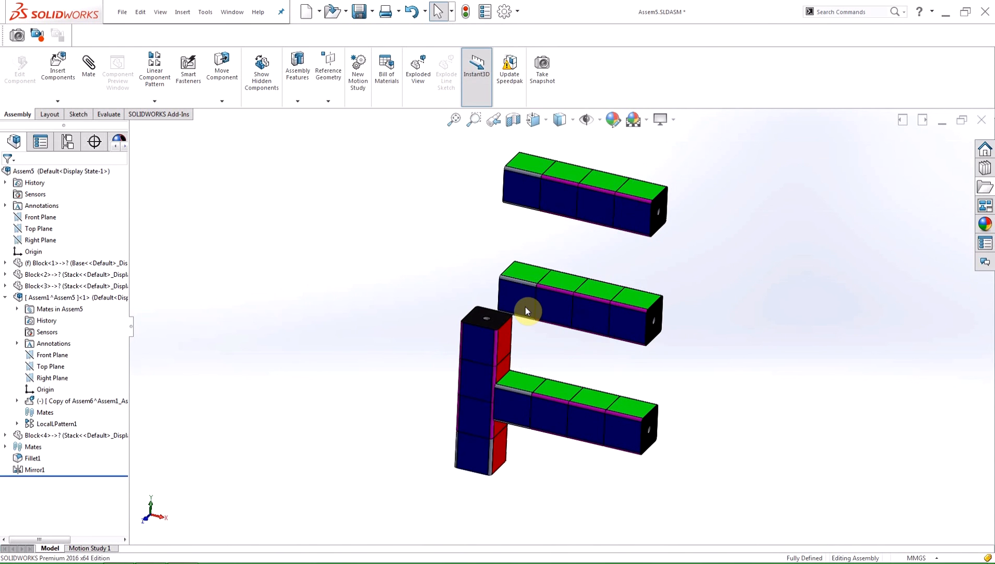
pyautogui.moveTo(374, 289)
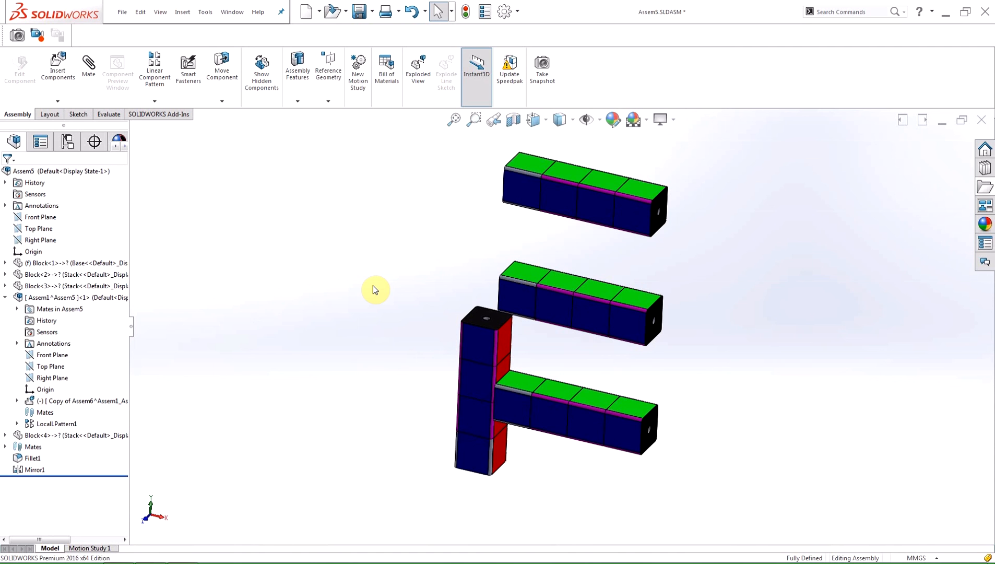